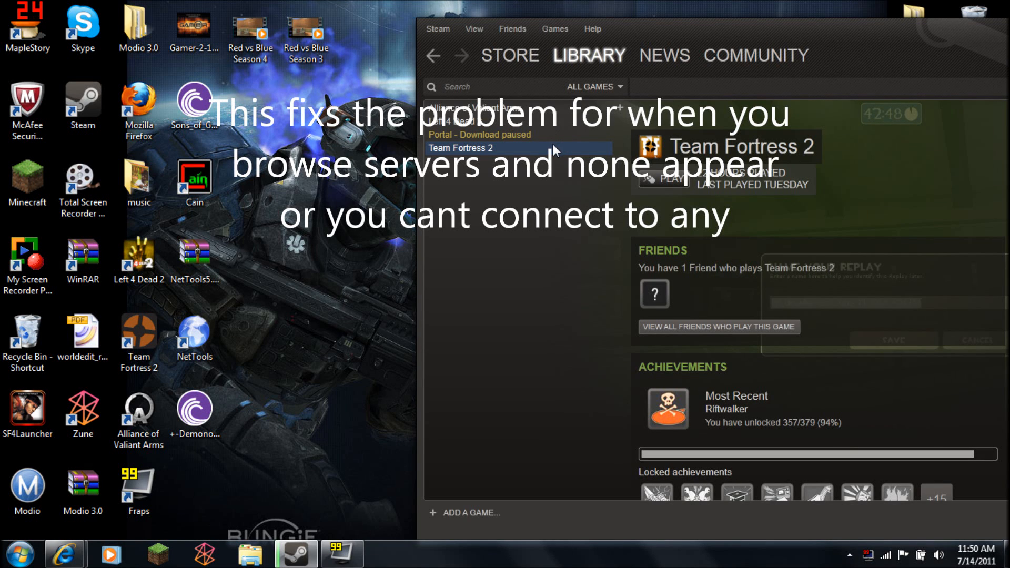
mouse_move(539, 225)
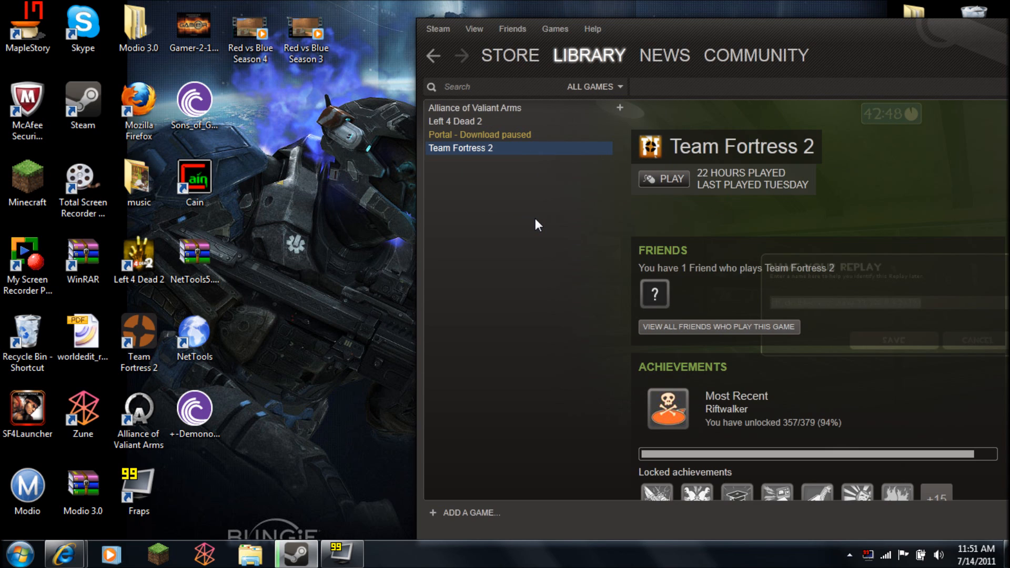
mouse_move(527, 193)
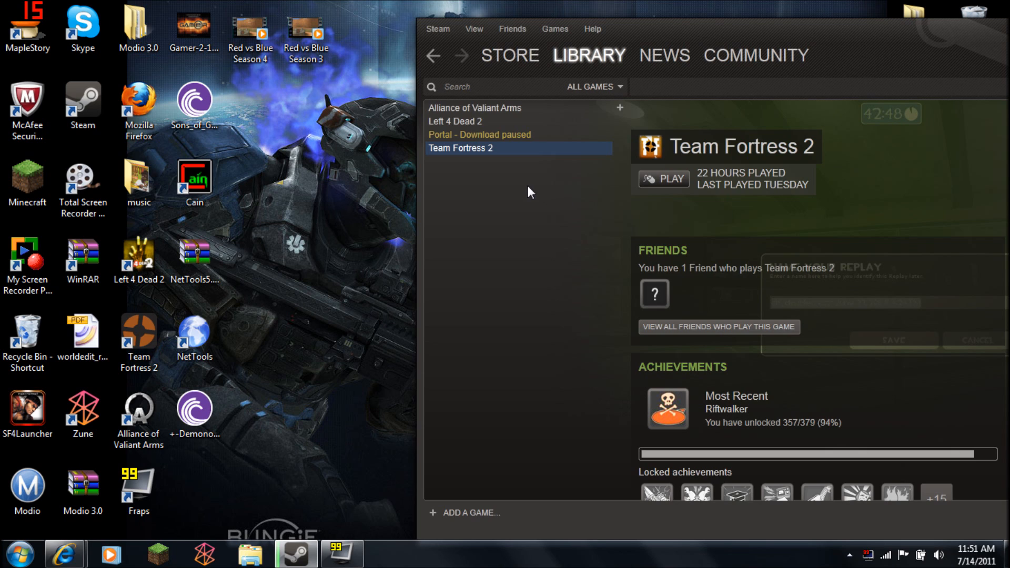
mouse_move(494, 166)
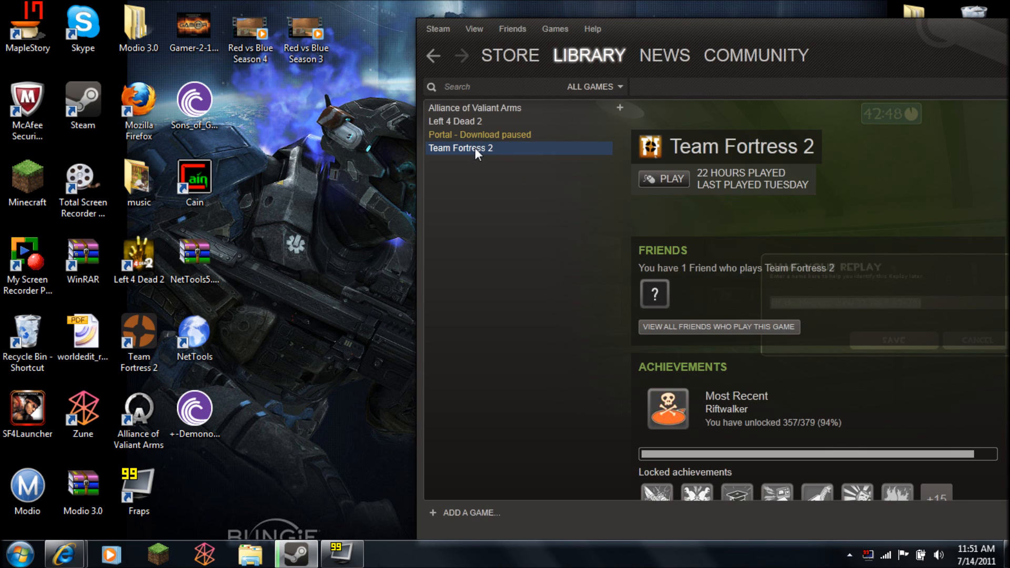
mouse_move(486, 137)
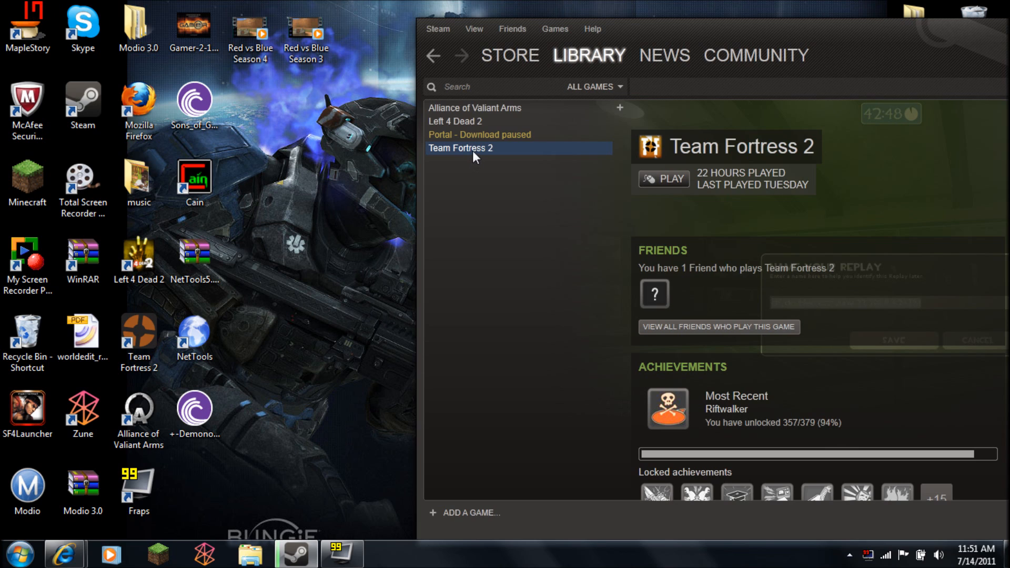
mouse_move(479, 156)
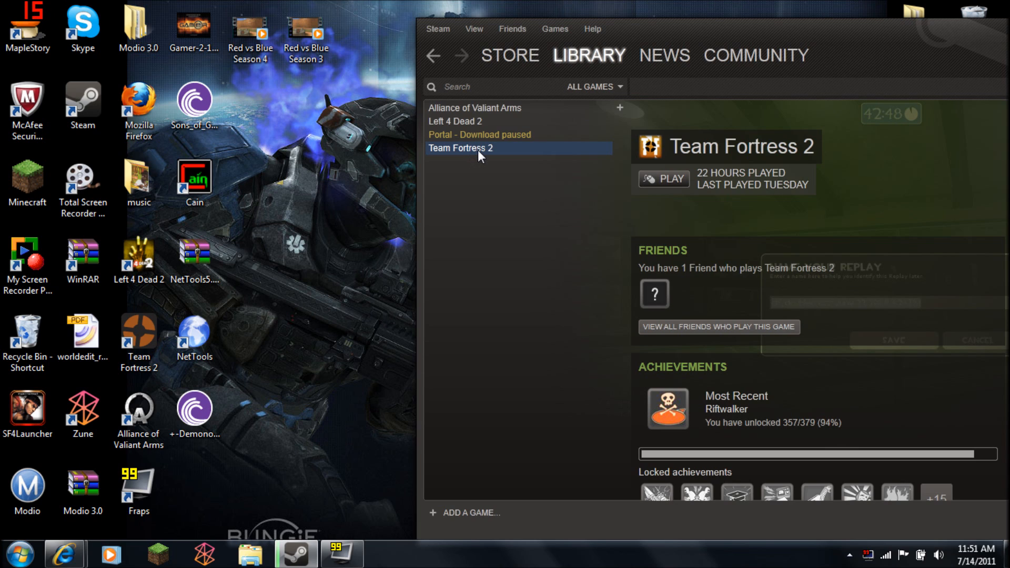
mouse_move(573, 55)
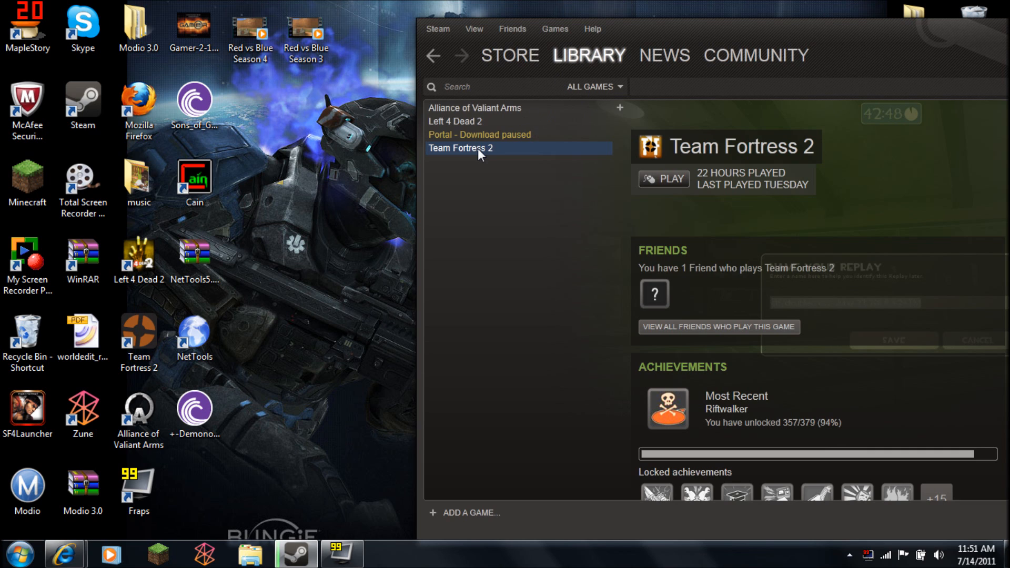
Step: Bring up the Properties window for Team Fortress 2 from the Library list
right_click(460, 149)
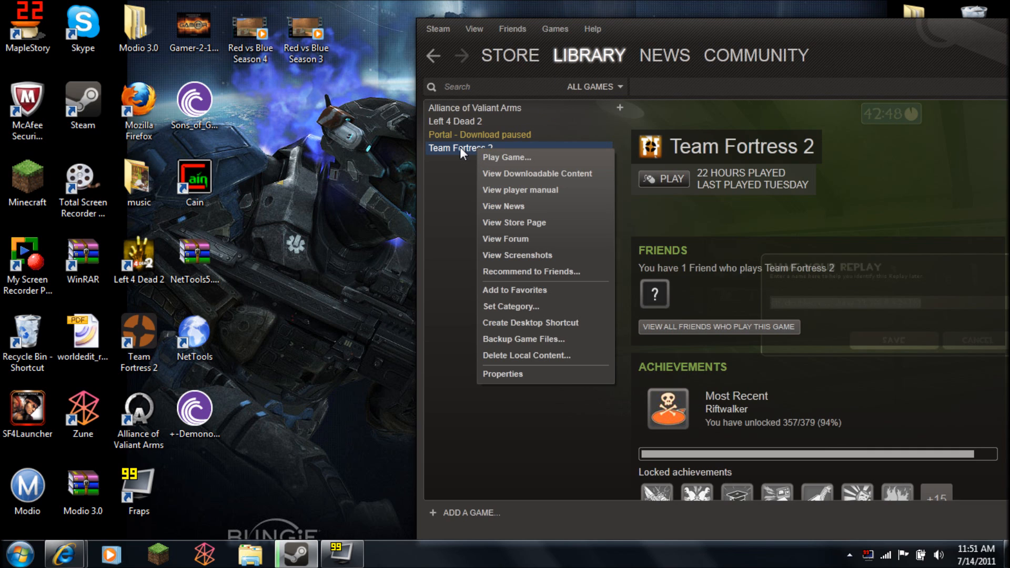
click(503, 374)
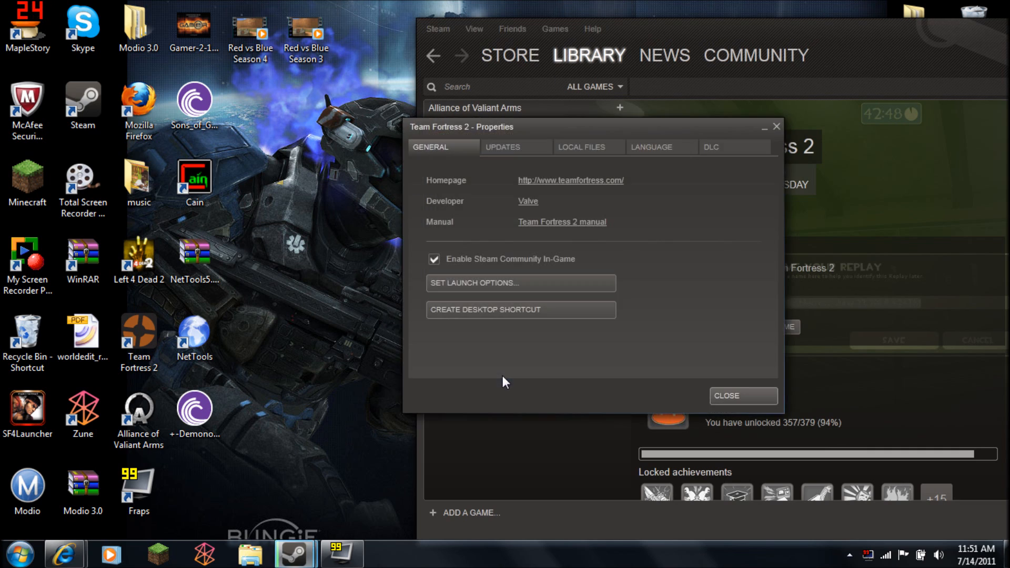
mouse_move(504, 272)
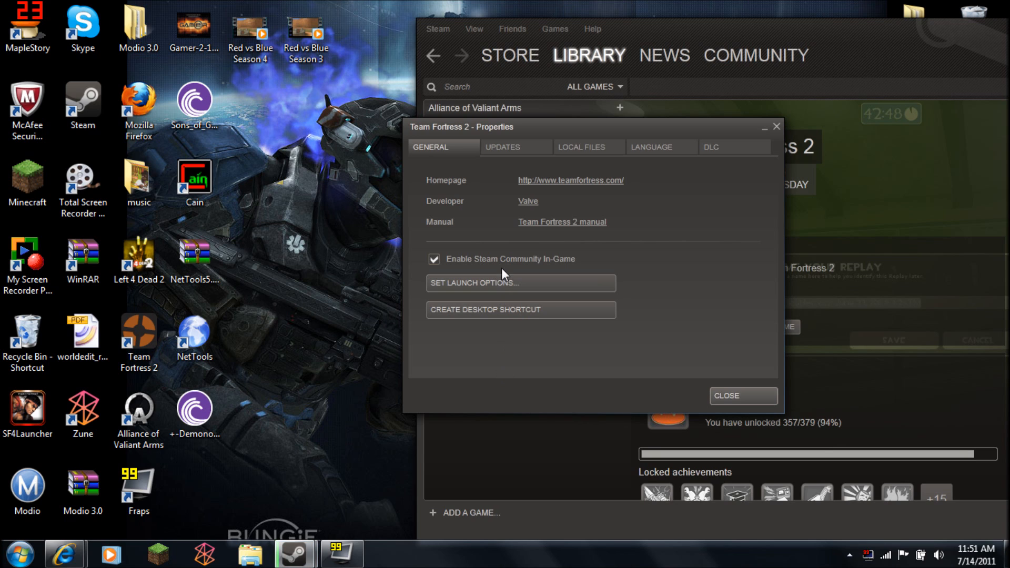
mouse_move(492, 295)
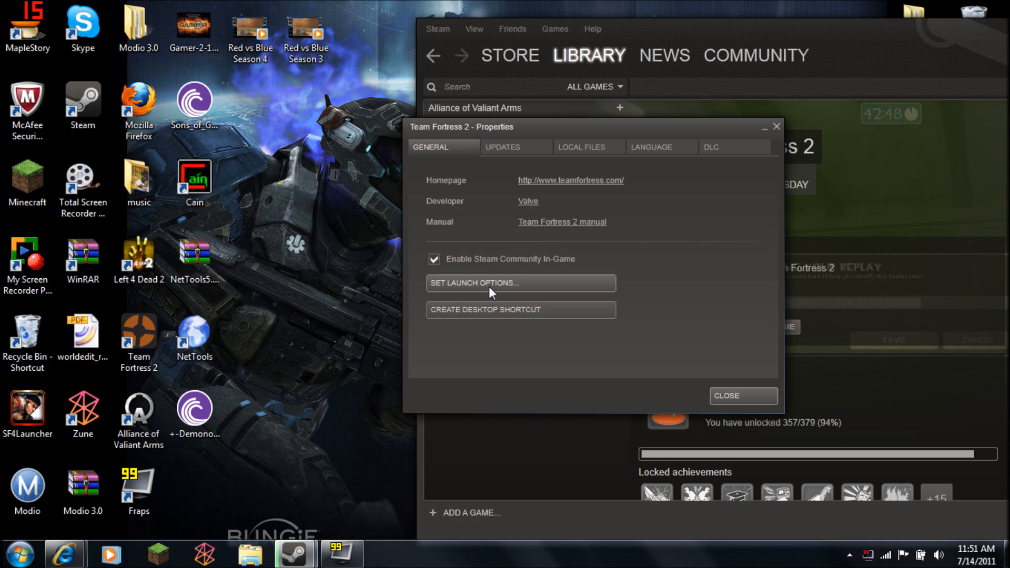
Step: Save 69.175.70.182:27015 as the launch option and recheck it
click(519, 283)
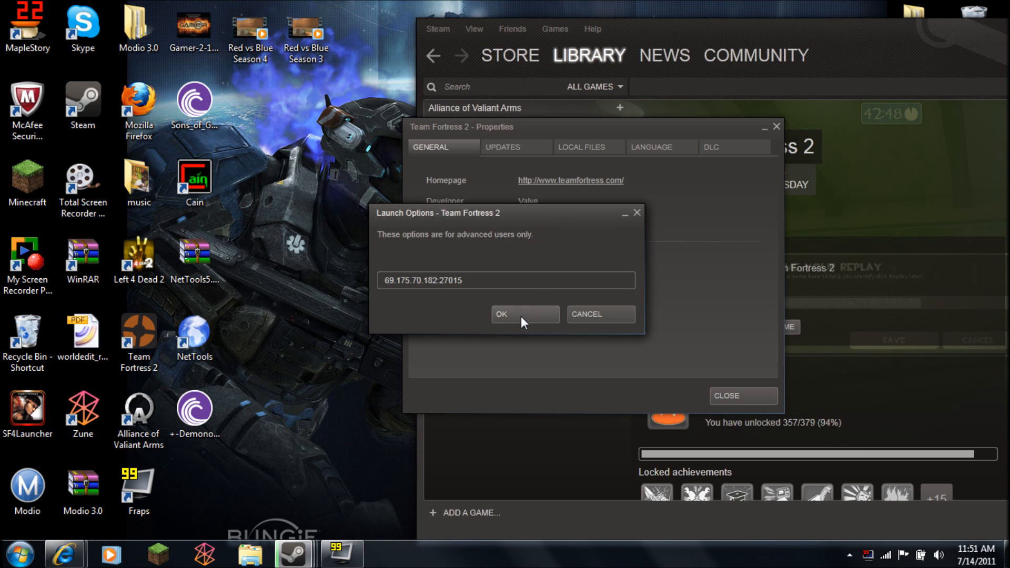
click(524, 315)
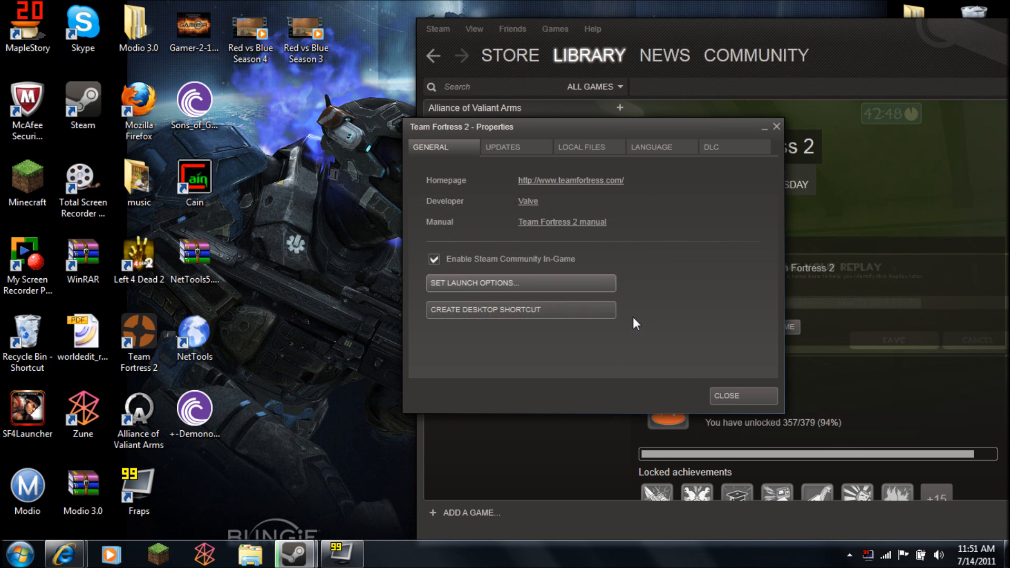
click(519, 283)
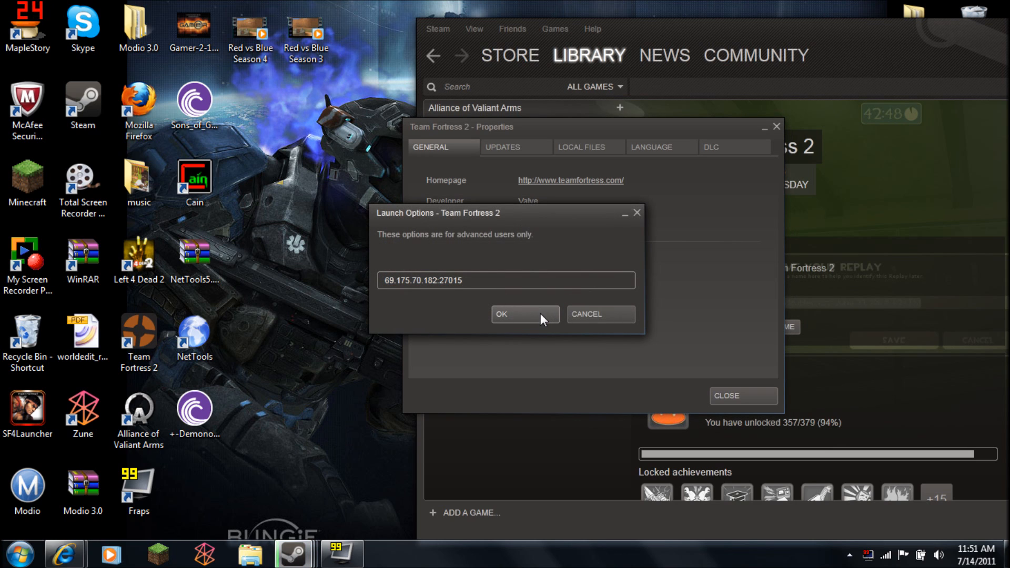
click(524, 314)
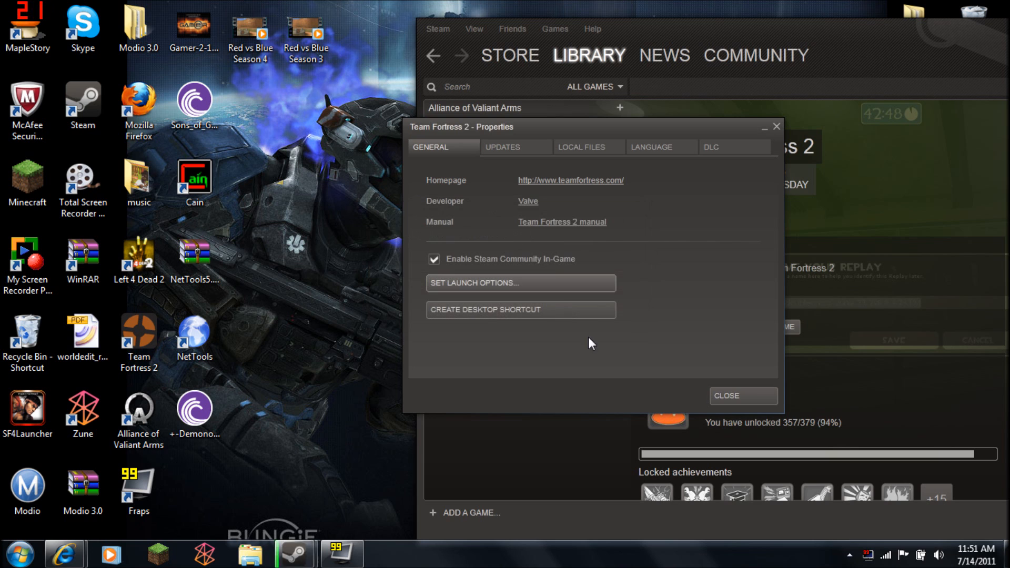
Step: Close the Properties window and start Team Fortress 2
click(742, 395)
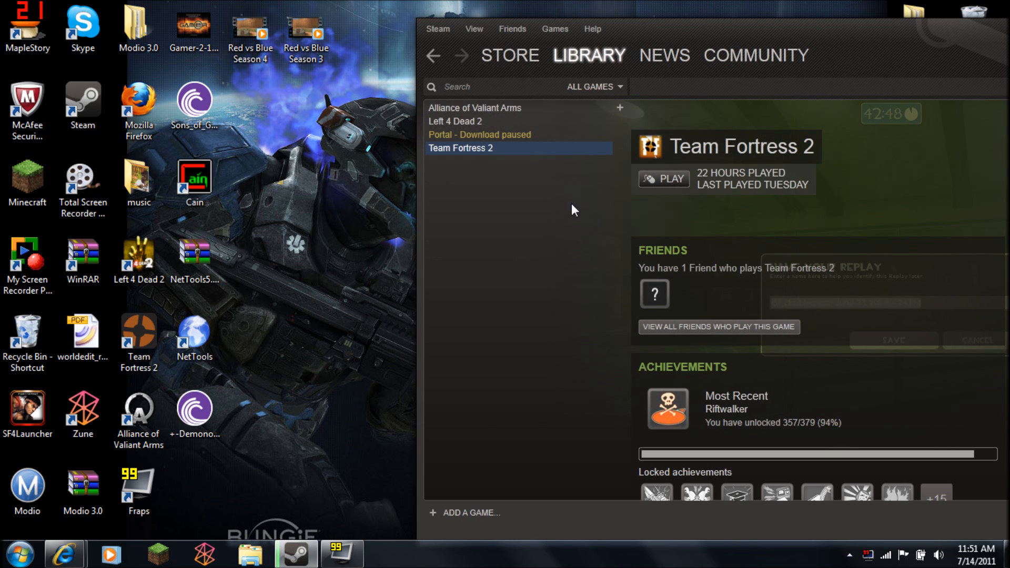
mouse_move(474, 141)
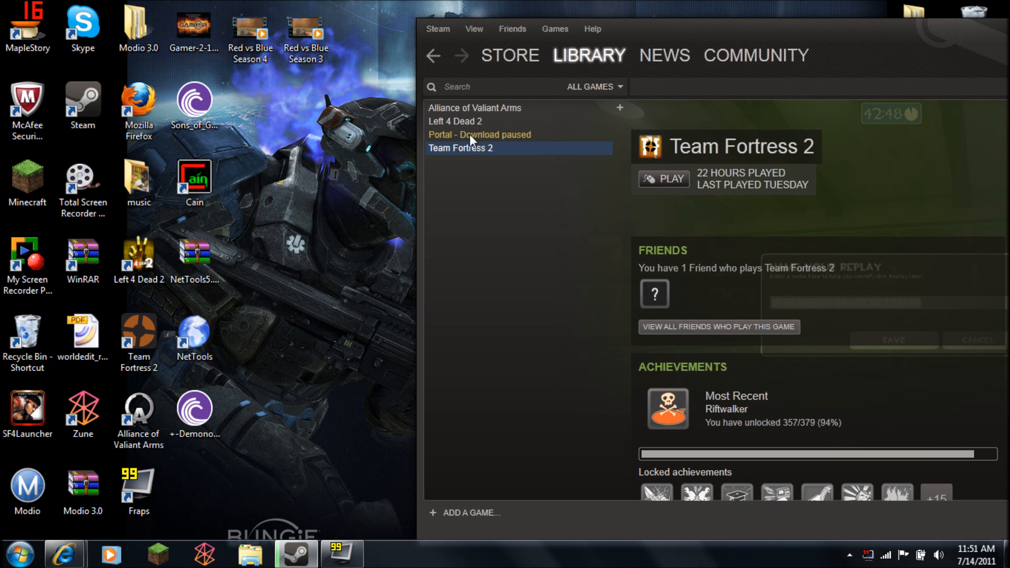
click(664, 179)
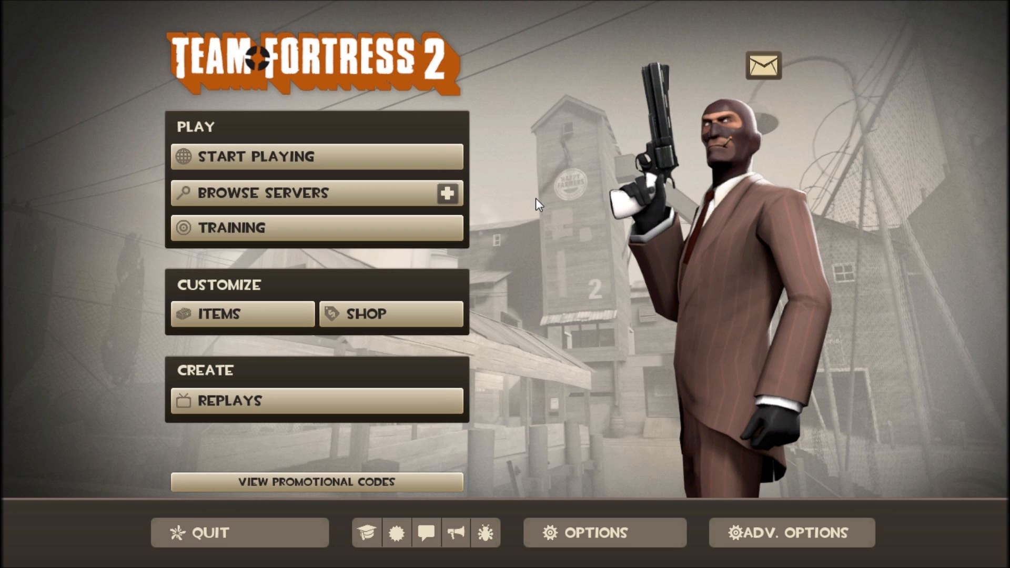
mouse_move(285, 193)
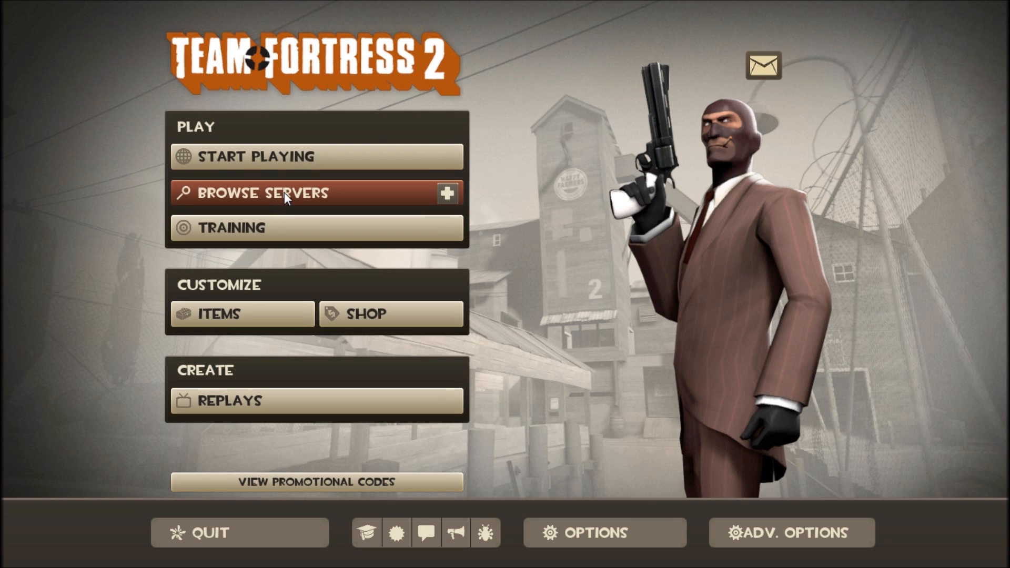
Step: Browse the Internet server list and highlight the Arena Fortress server
click(263, 193)
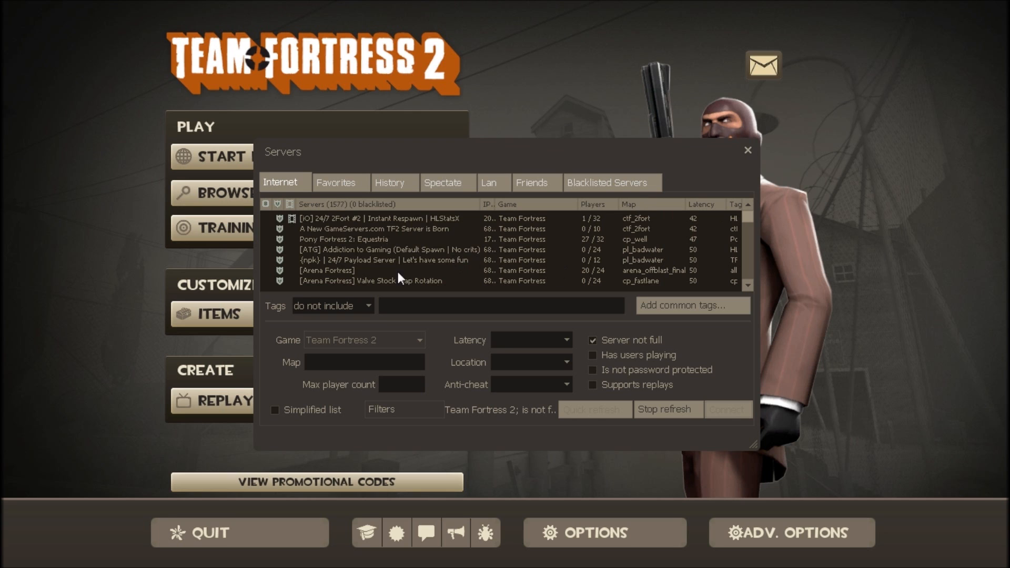
mouse_move(424, 252)
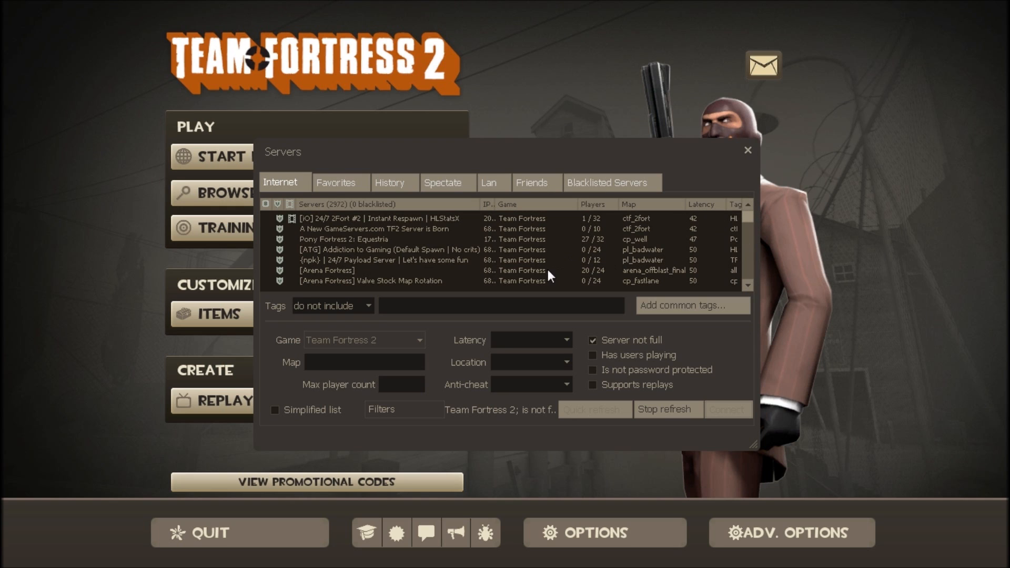
click(326, 271)
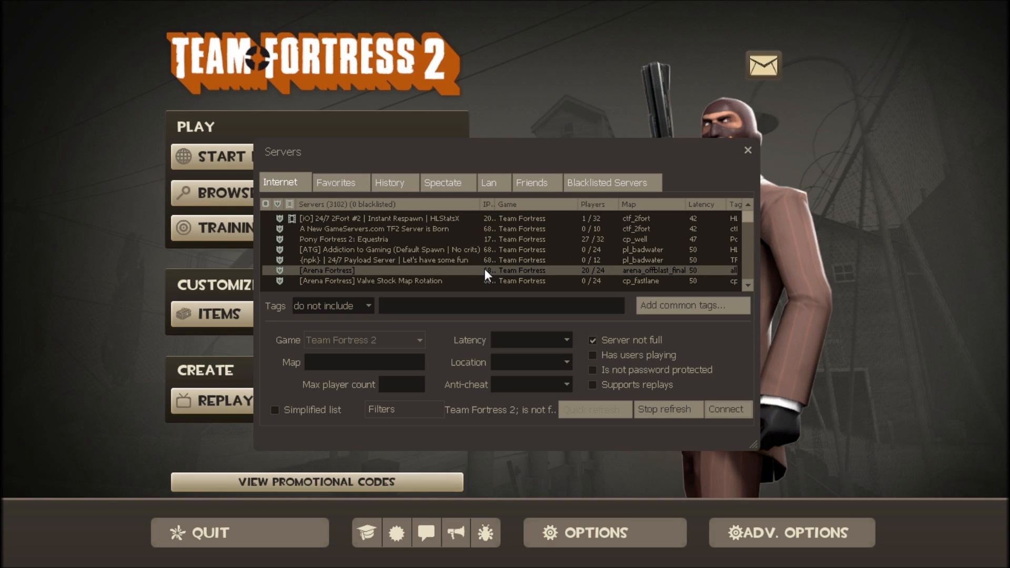